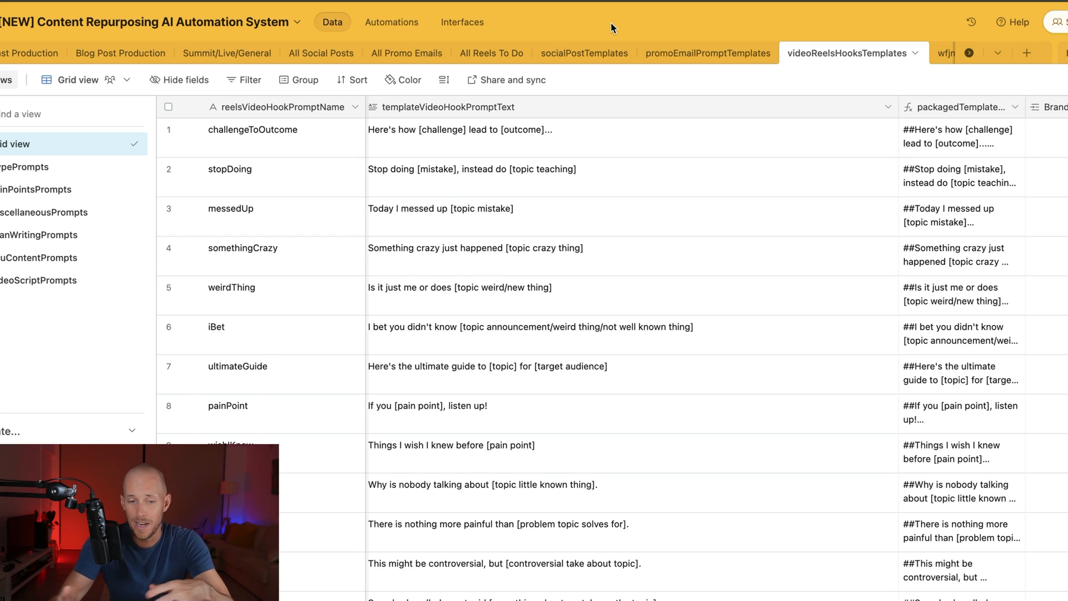
# - Review the reel hook templates: challengeToOutcome, stopDoing, weirdThing and iBet
pyautogui.scroll(-3)
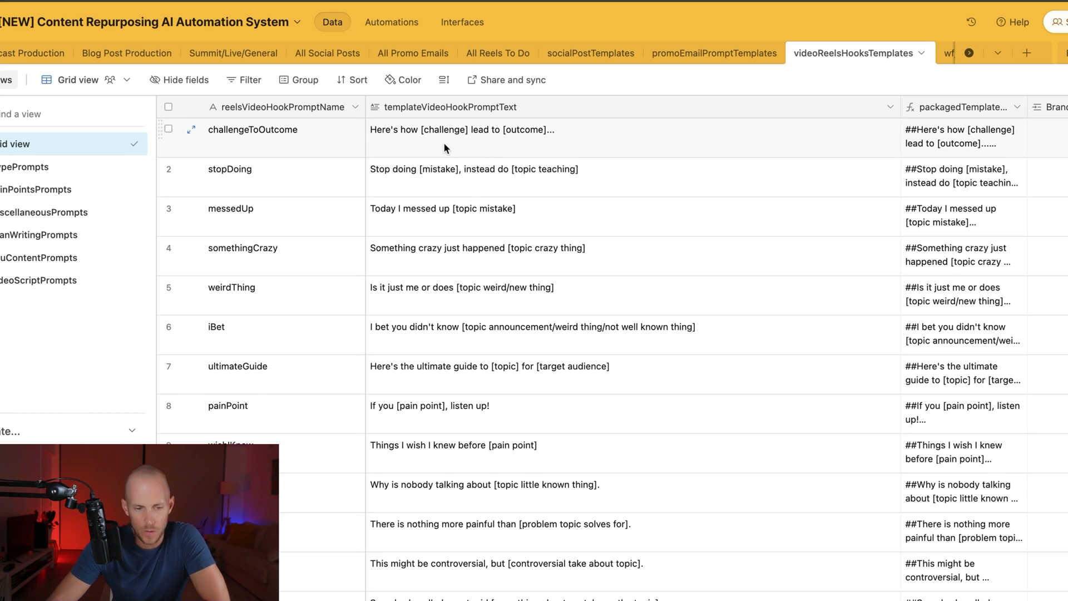
pyautogui.click(463, 129)
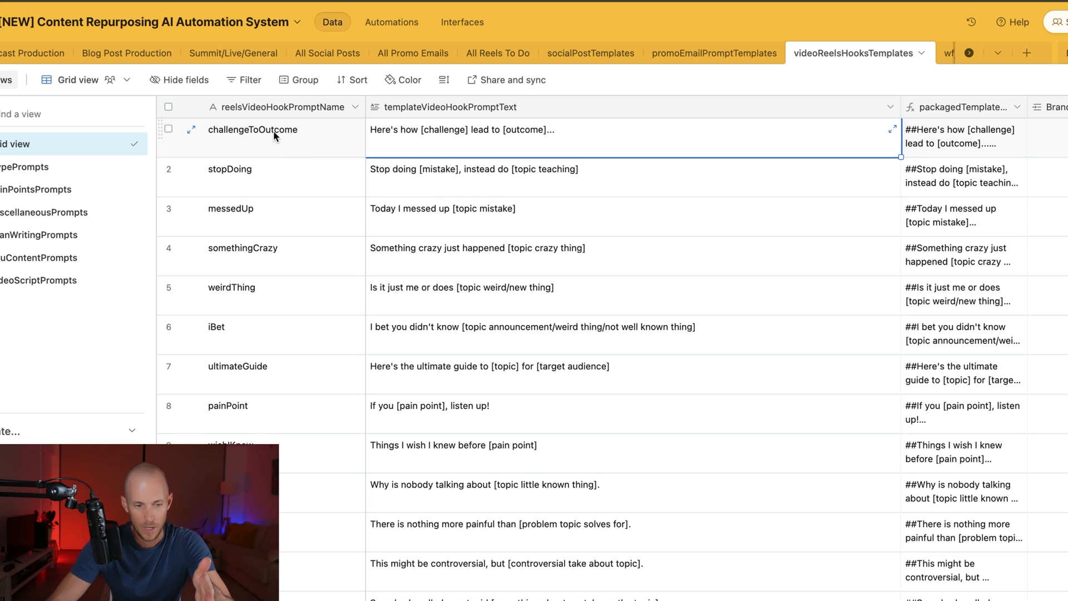
pyautogui.moveTo(433, 142)
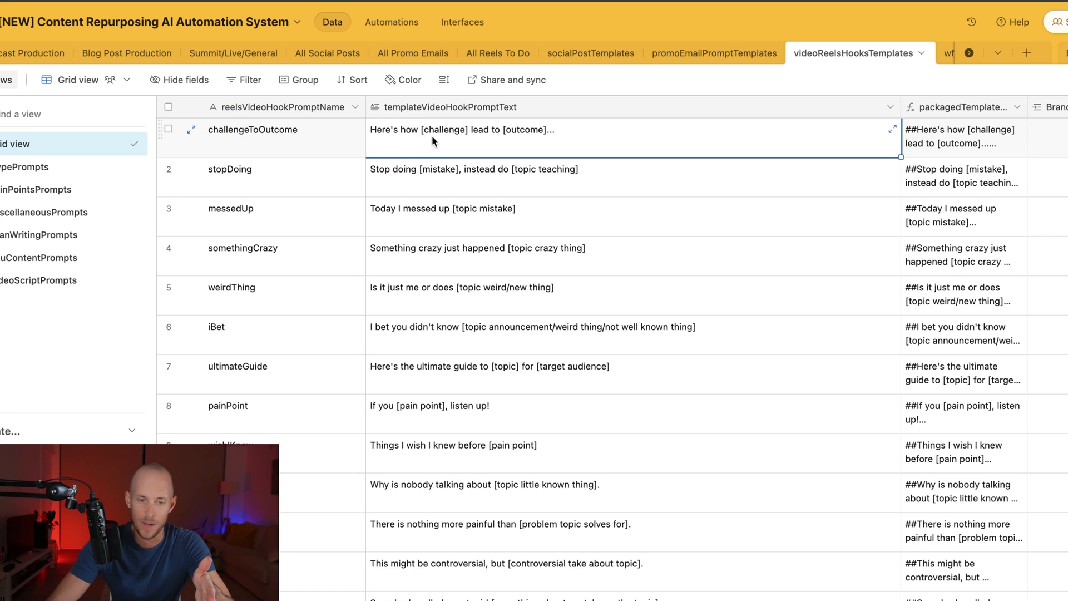
pyautogui.moveTo(453, 142)
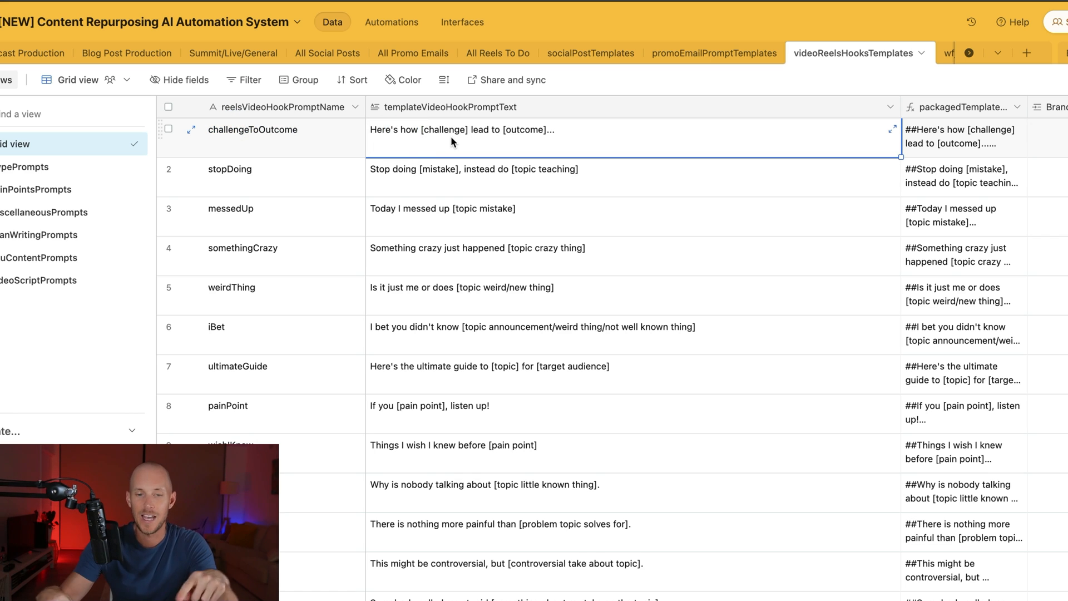
pyautogui.click(252, 169)
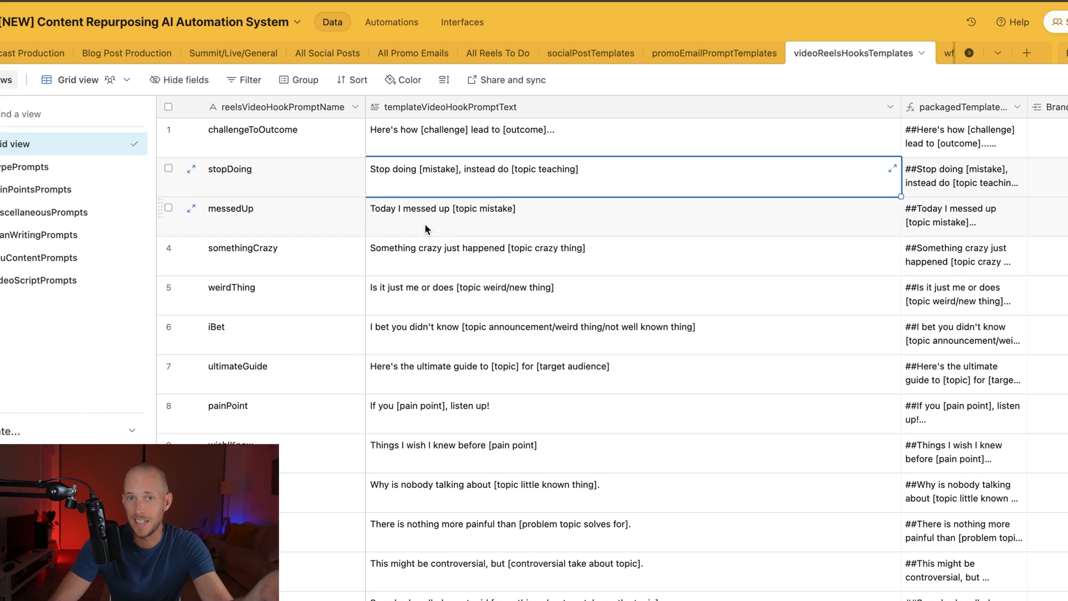
pyautogui.click(477, 248)
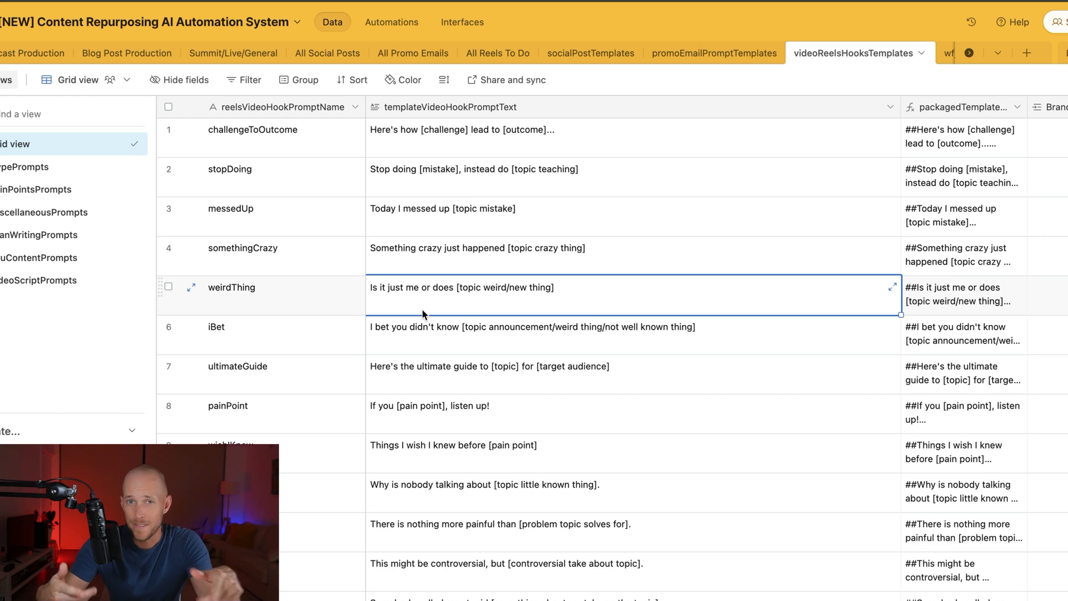
pyautogui.click(620, 334)
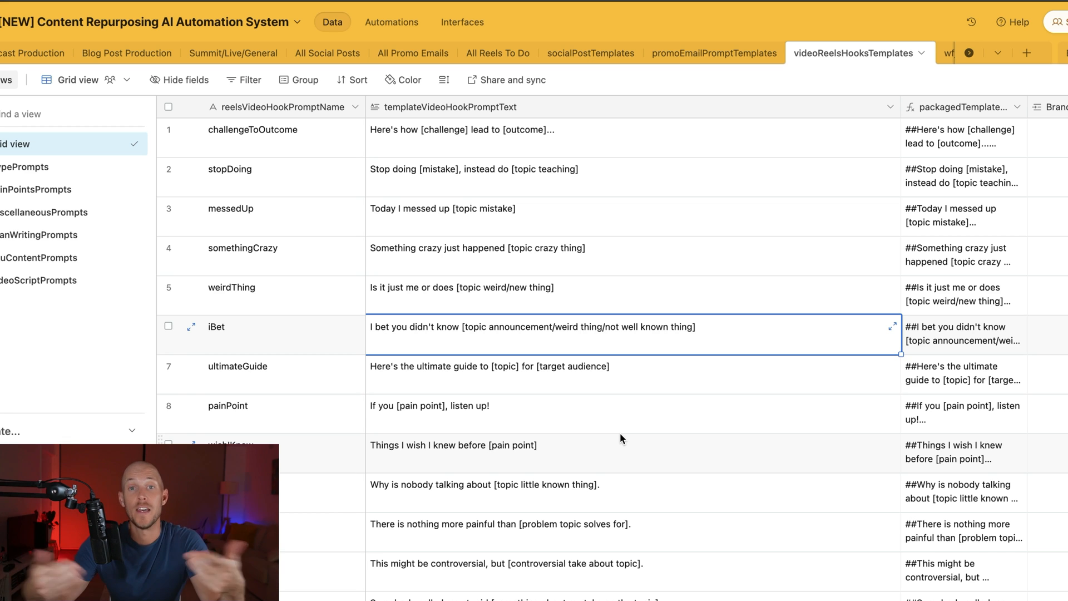
pyautogui.scroll(-3)
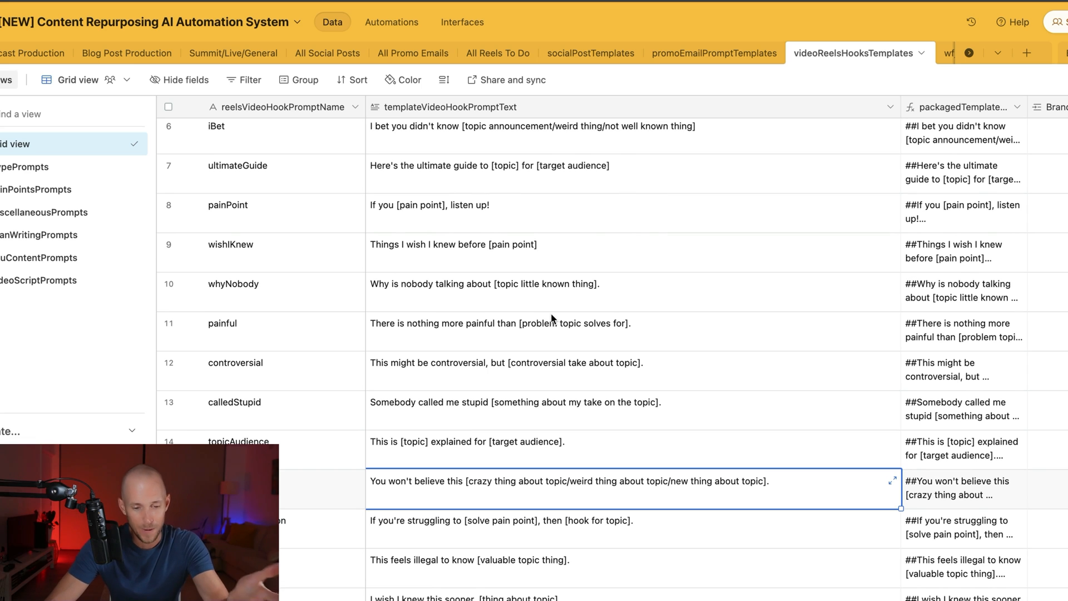
pyautogui.scroll(-3)
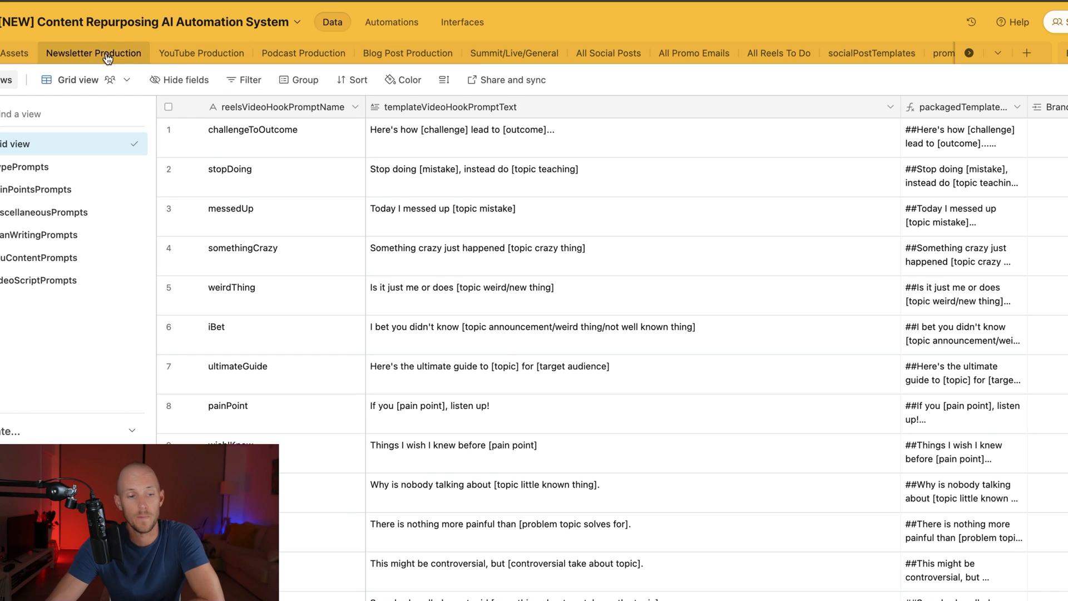
# - In YouTube Production, inspect the first video's timestamps and thumbnail titles outputs
pyautogui.click(201, 54)
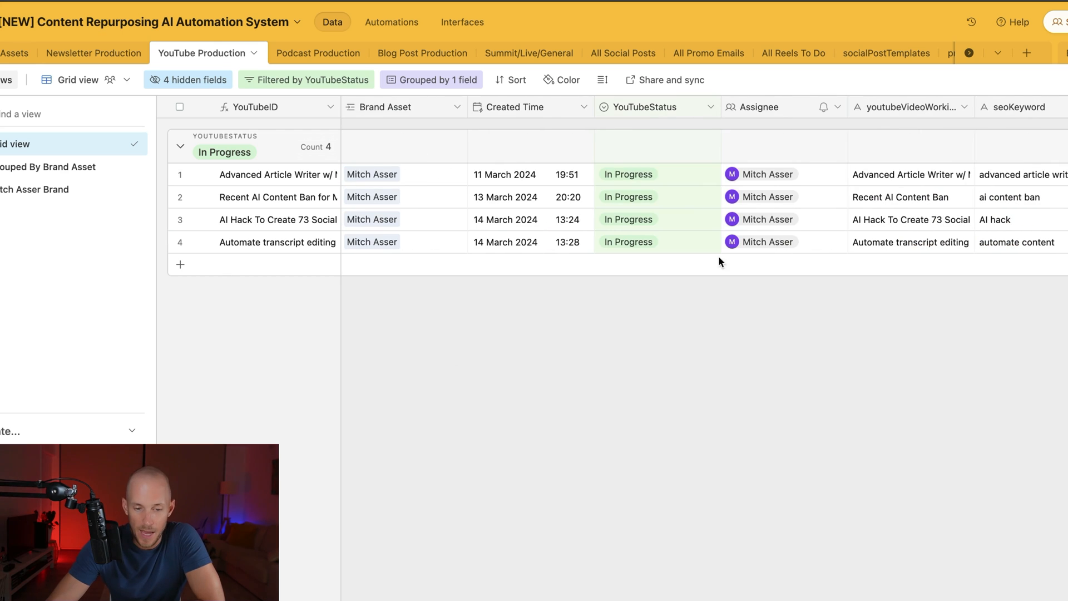
pyautogui.hscroll(3)
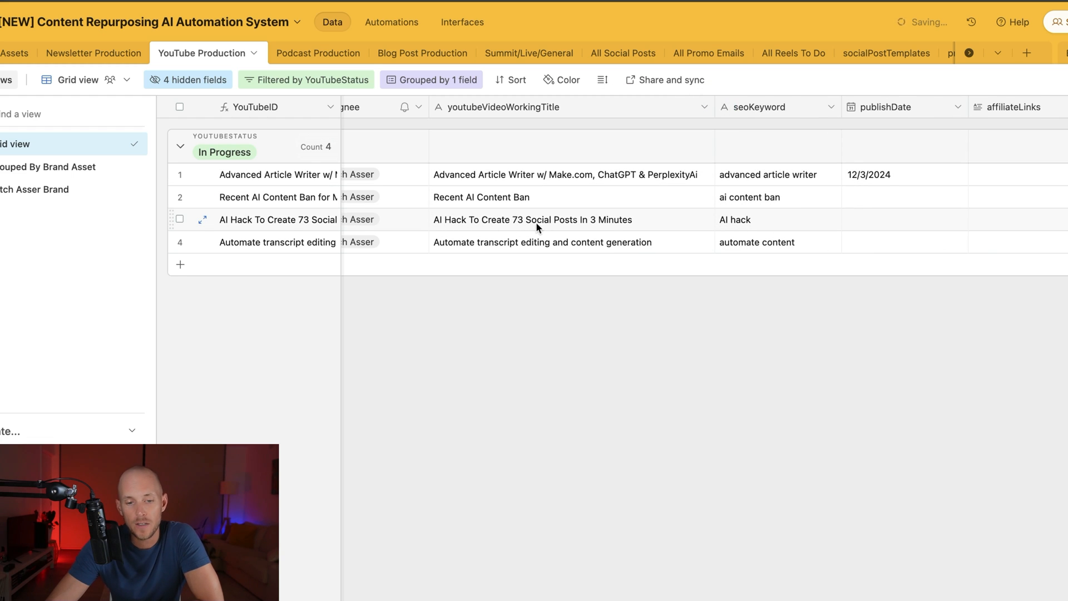
pyautogui.click(533, 219)
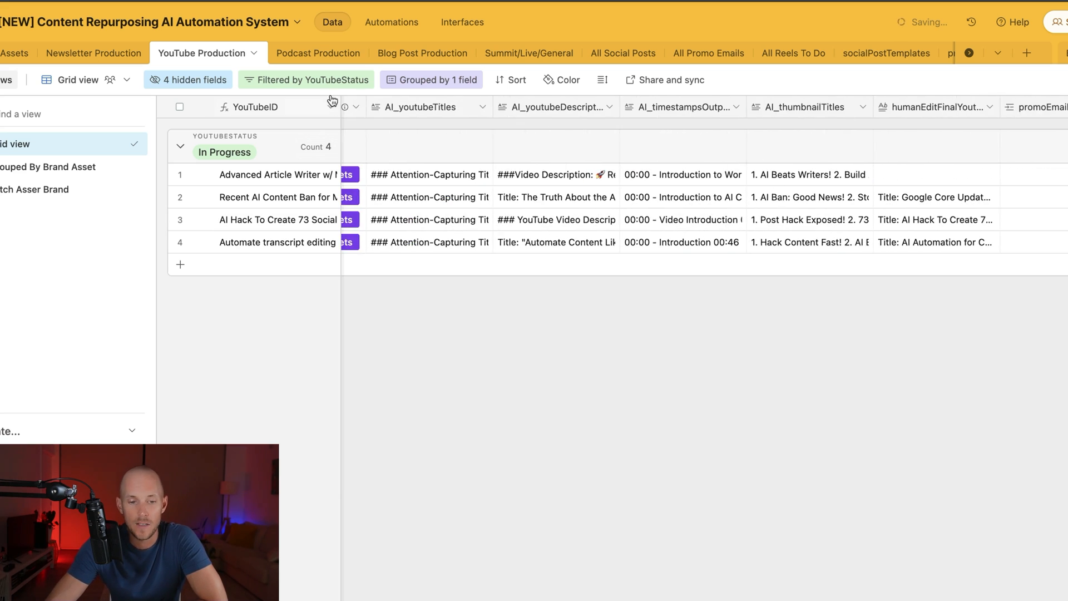
pyautogui.click(681, 174)
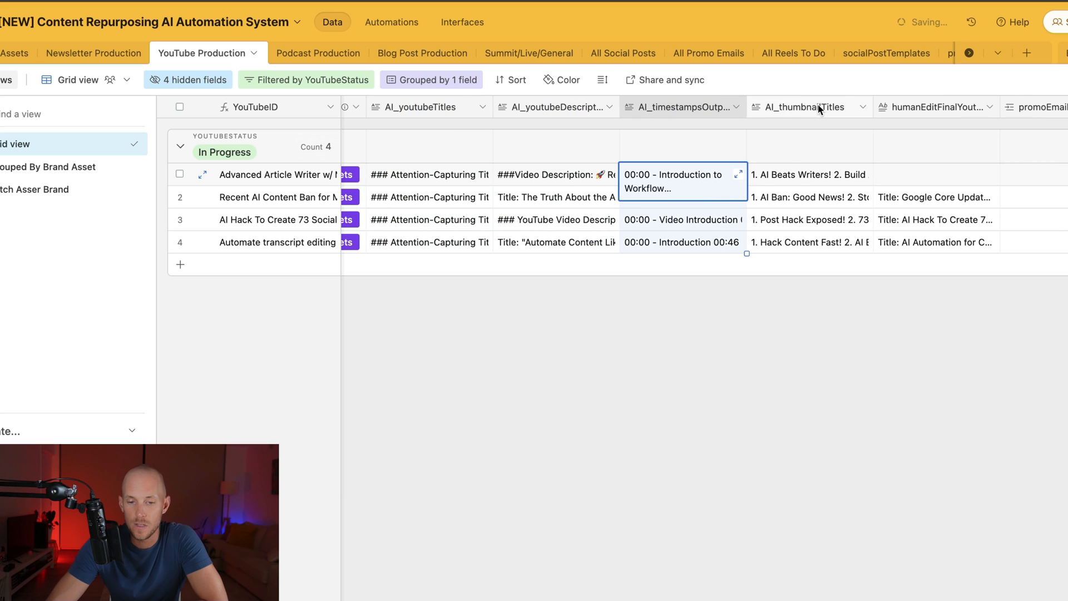
pyautogui.click(810, 181)
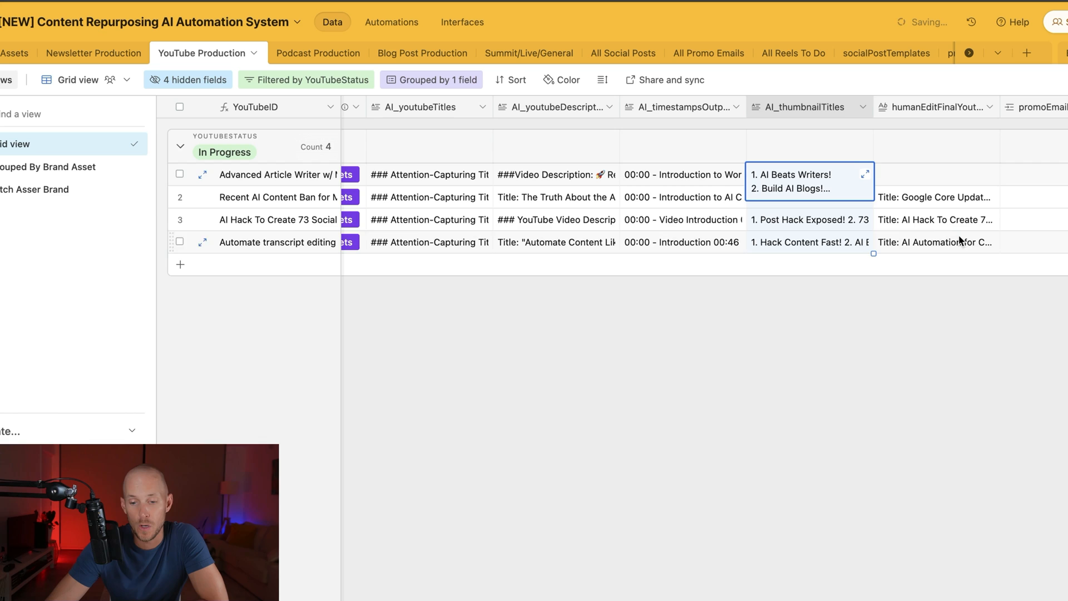
pyautogui.hscroll(3)
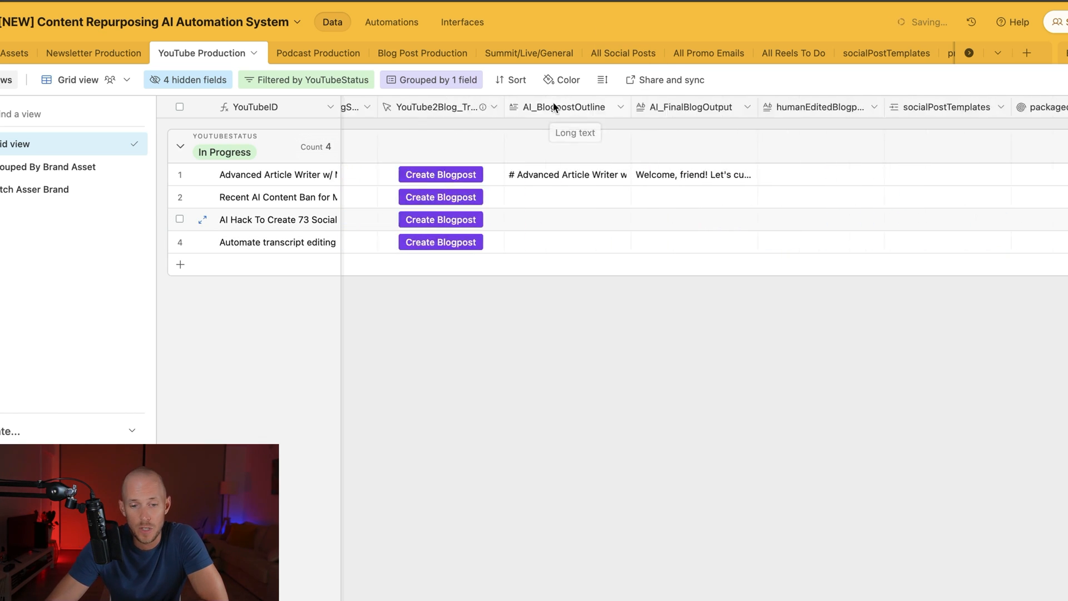
pyautogui.hscroll(3)
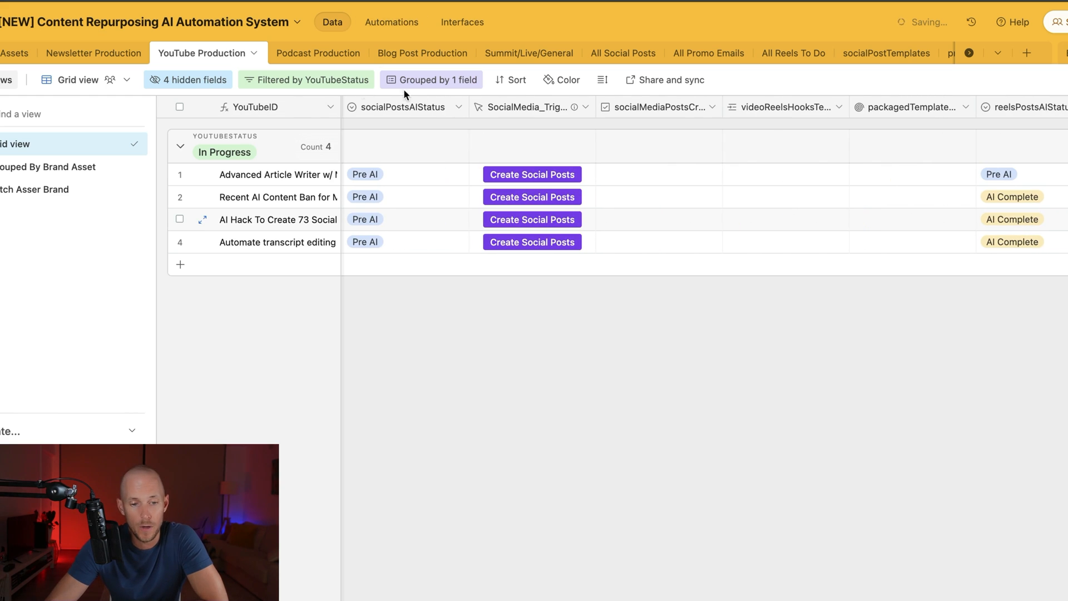
pyautogui.hscroll(3)
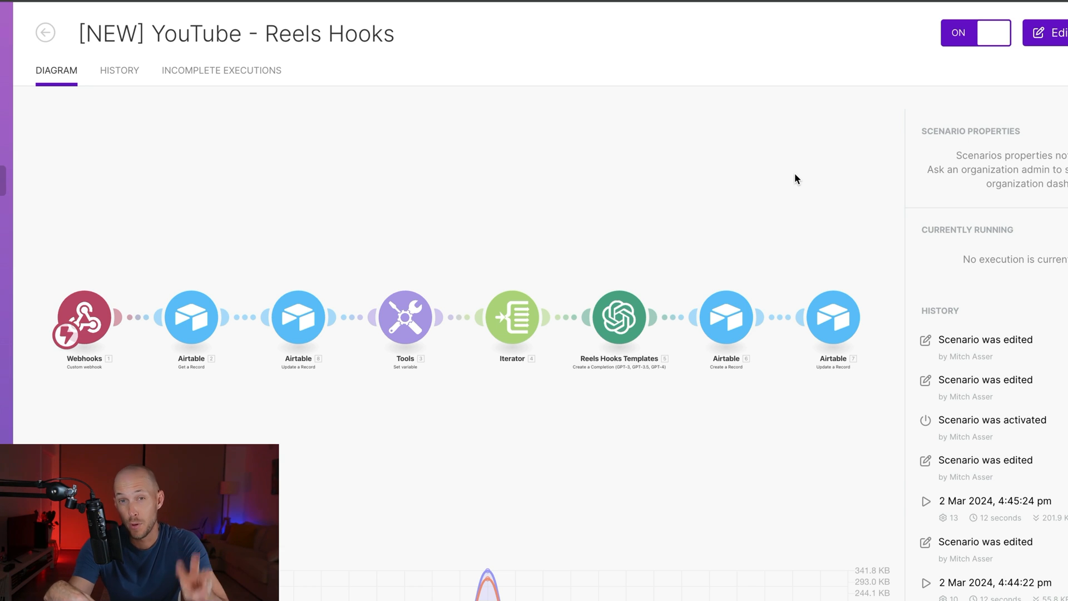
pyautogui.moveTo(788, 206)
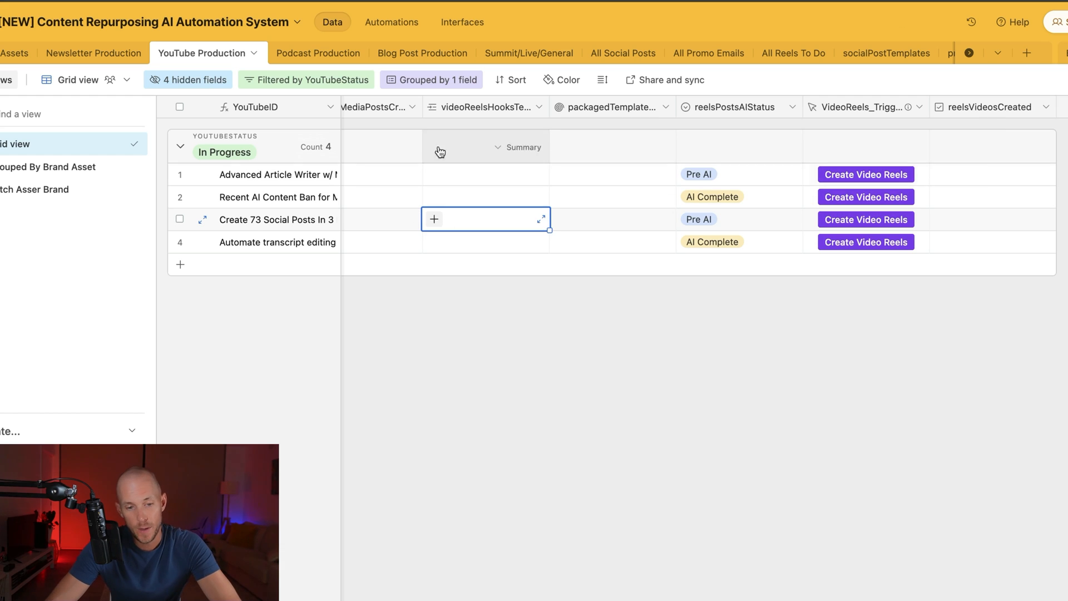
# - Link stopDoing and somethingCrazy to the third video and check its combined template text
pyautogui.click(433, 219)
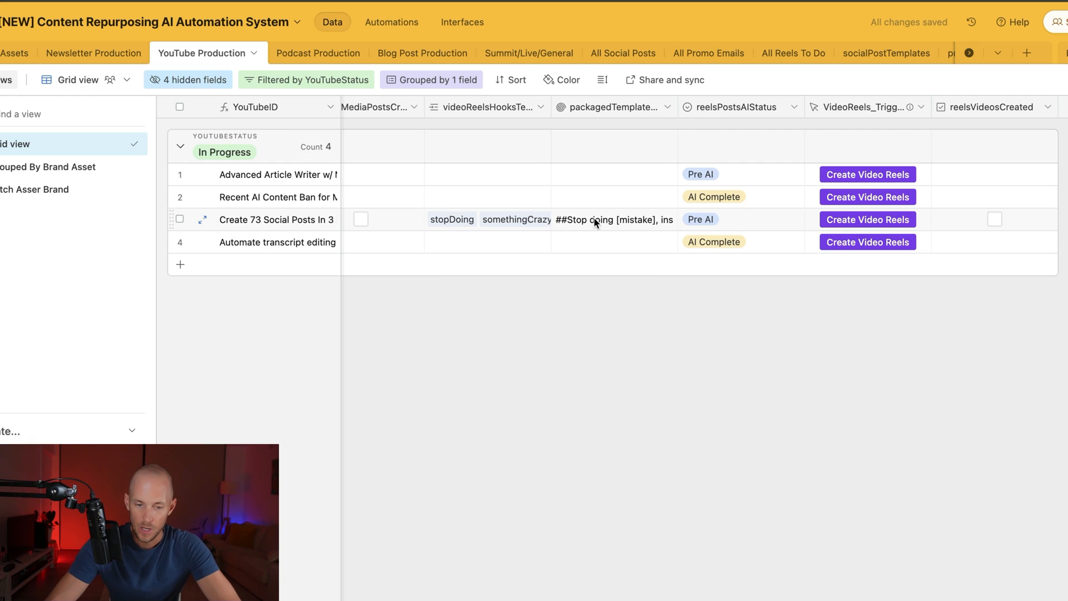
pyautogui.click(610, 219)
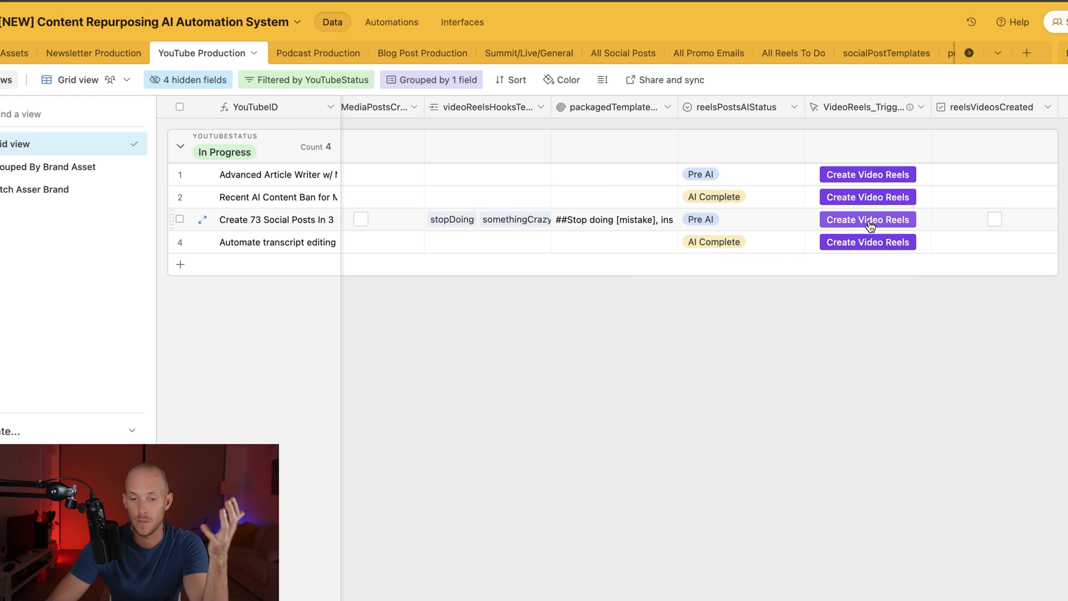
# - Trigger Create Video Reels for the third video, reaching AI Writing, then view All Reels To Do
pyautogui.click(867, 219)
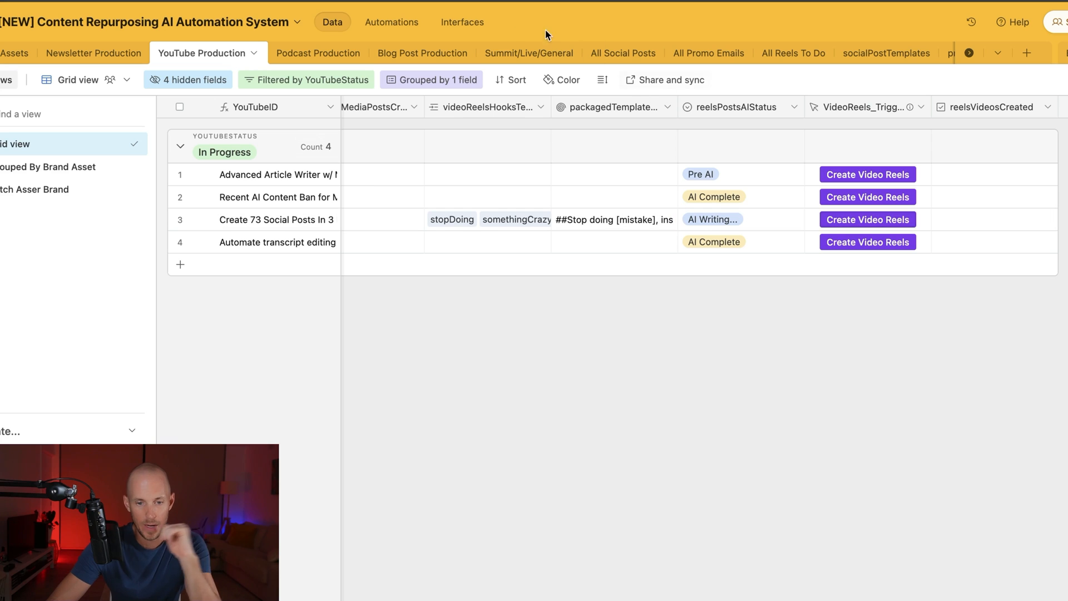
pyautogui.click(782, 53)
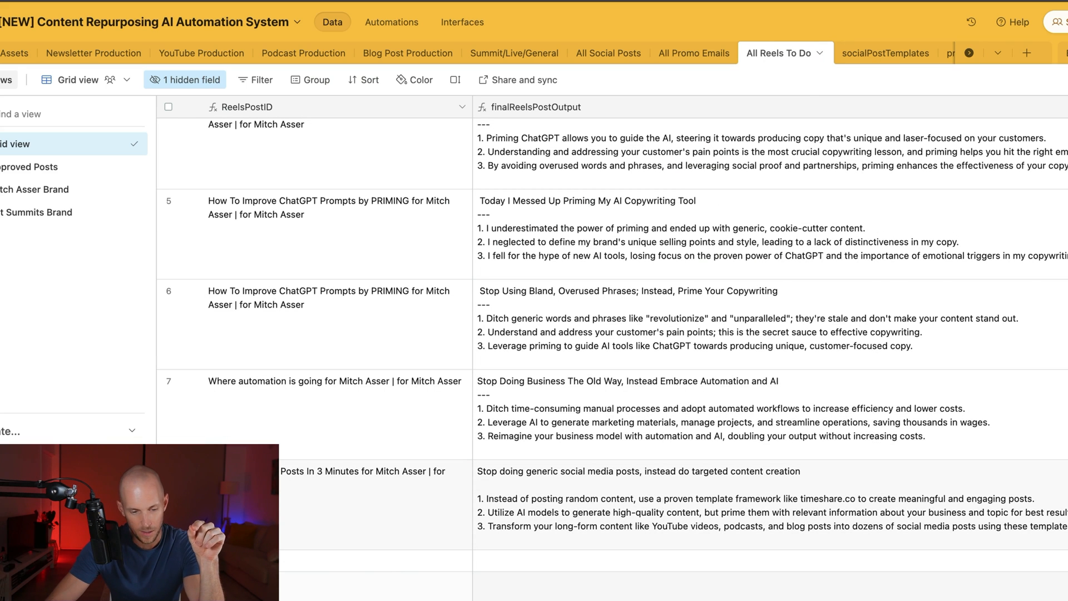
# - Select the newly generated Create 73 Social Posts reel hook with talking points
pyautogui.click(361, 471)
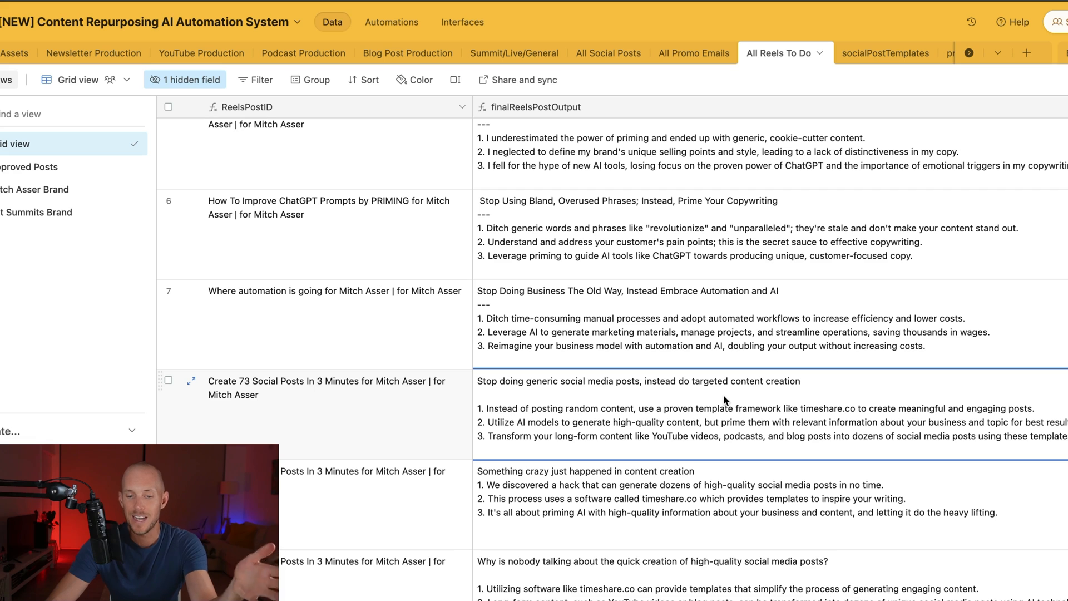
pyautogui.moveTo(652, 425)
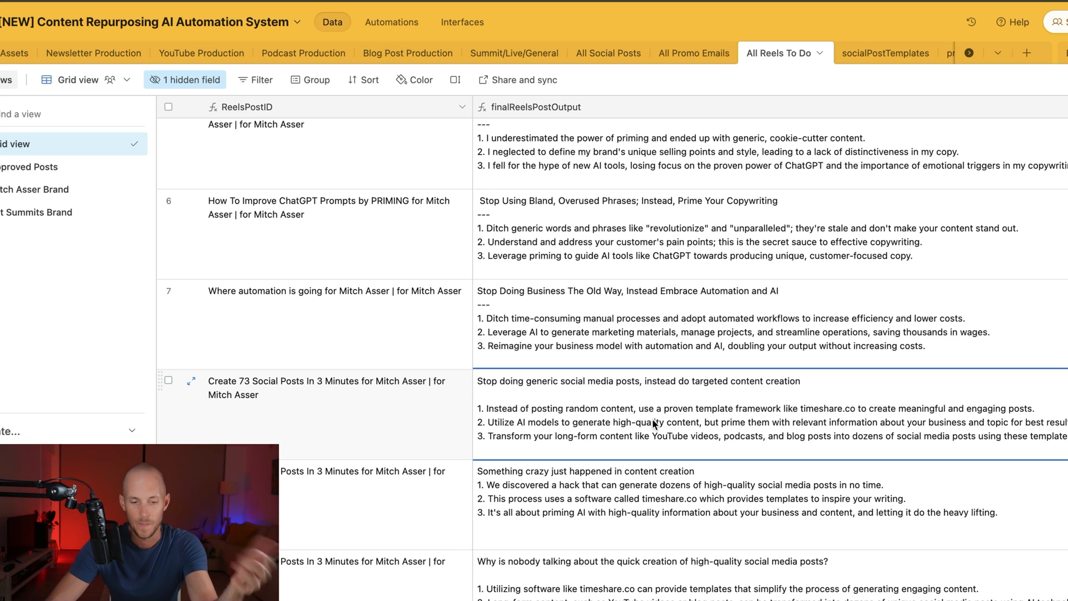